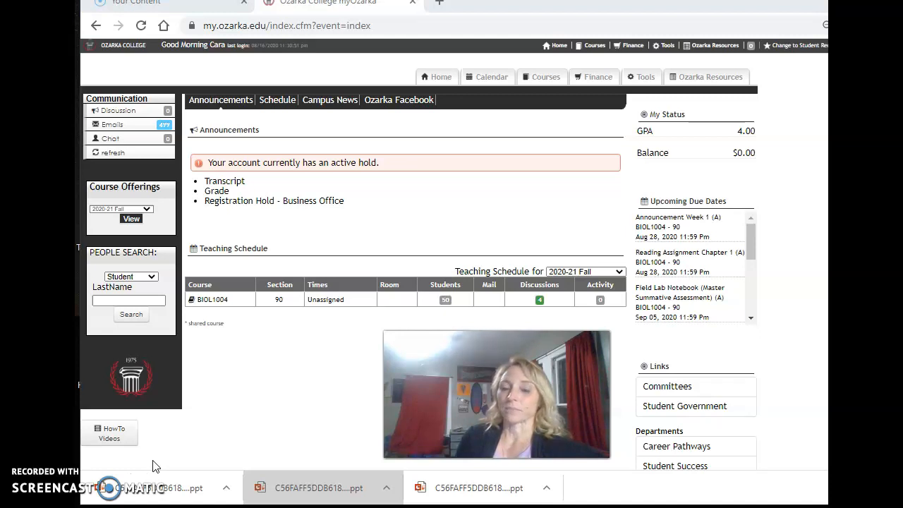
mouse_move(155, 317)
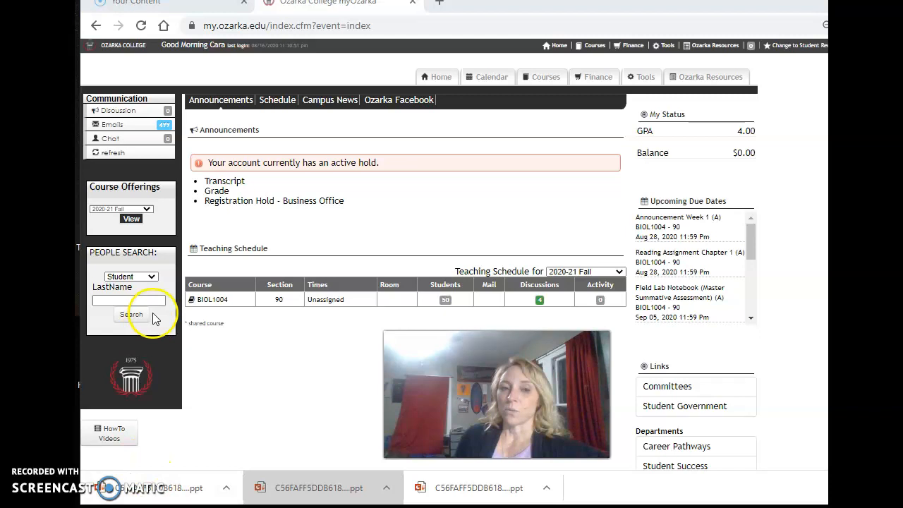
mouse_move(237, 319)
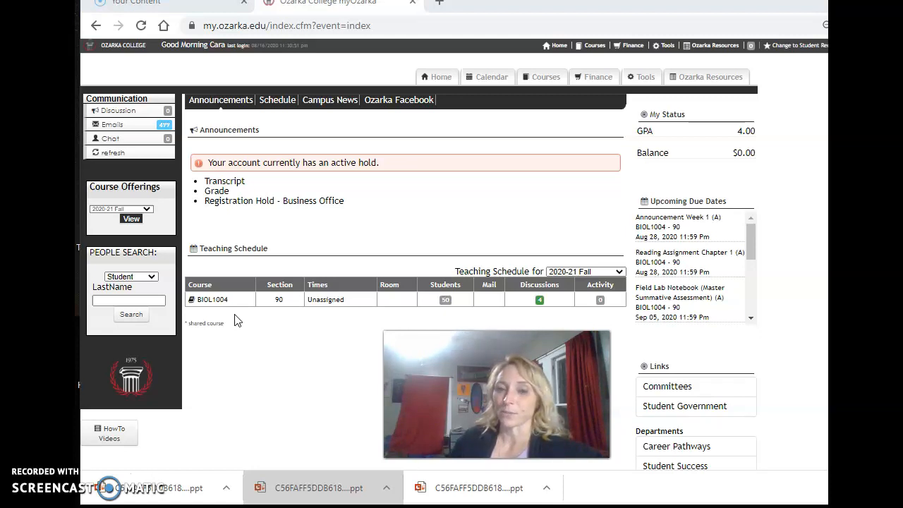
mouse_move(398, 191)
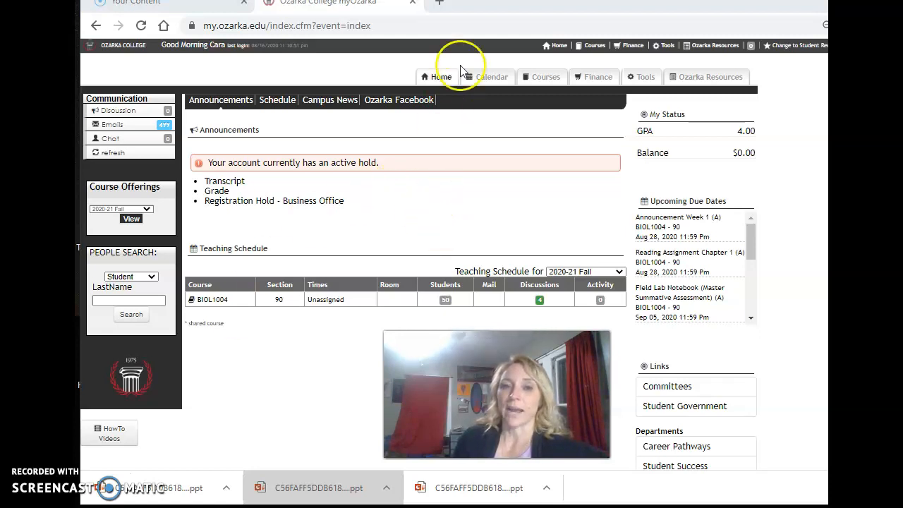
mouse_move(201, 292)
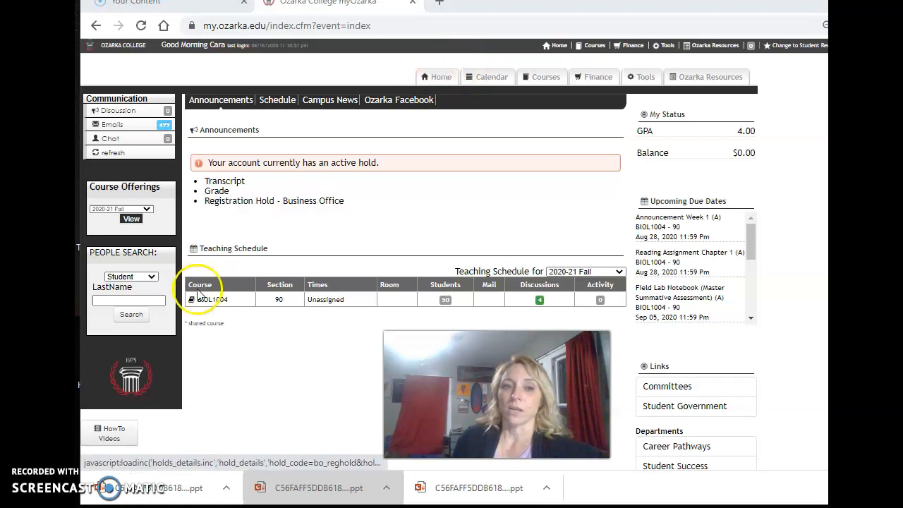
mouse_move(206, 394)
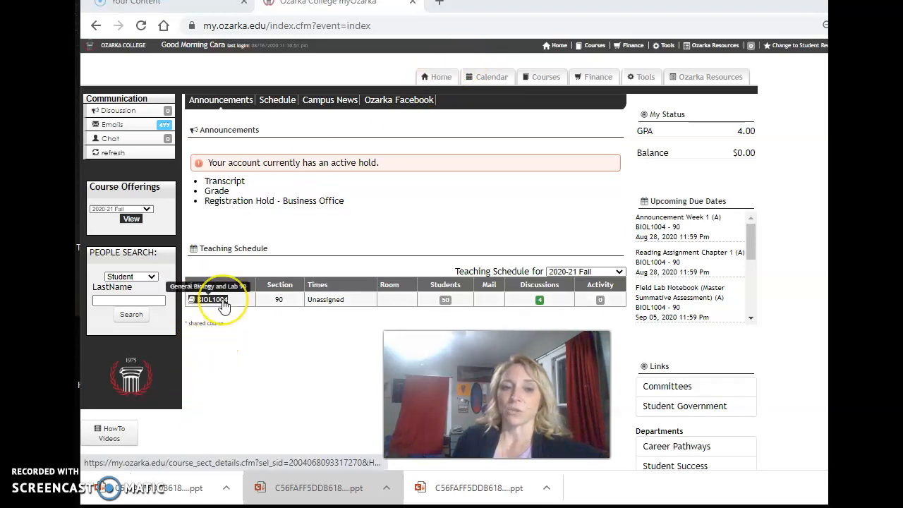
Go to the BIOL1004 General Biology and Lab, Section 90 course home from the Teaching Schedule.
click(213, 299)
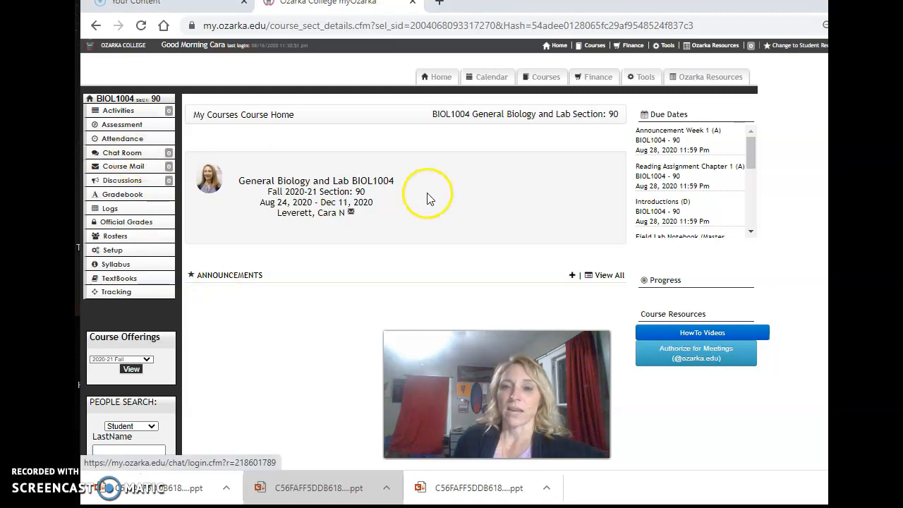
mouse_move(601, 265)
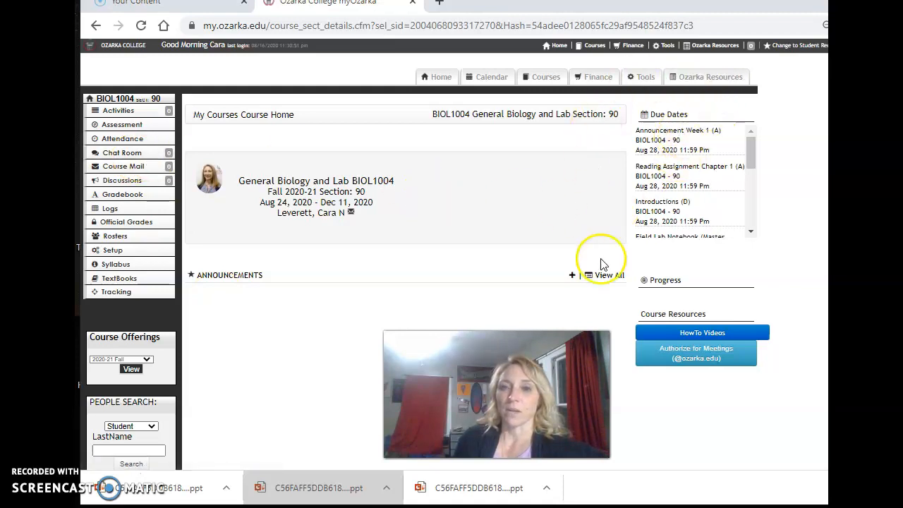
mouse_move(801, 99)
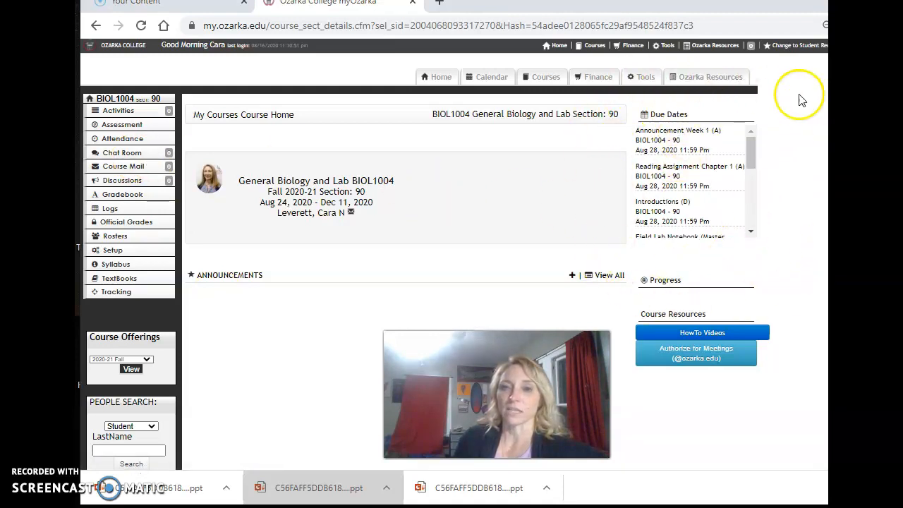
mouse_move(593, 133)
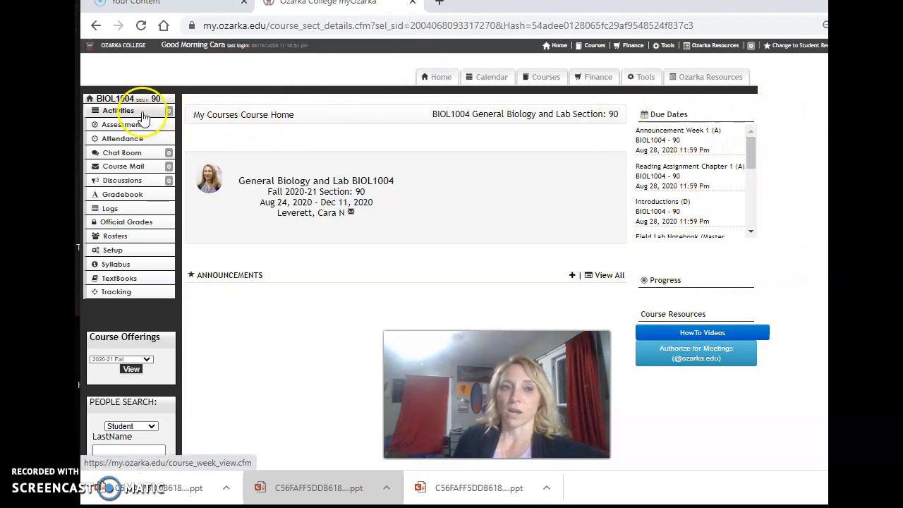
Show the course's week-by-week Activities list and skim through it.
click(119, 110)
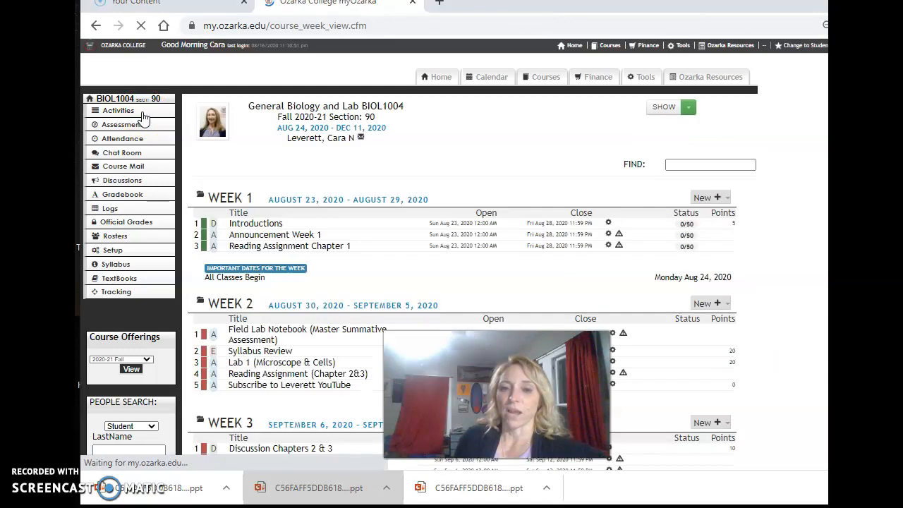
scroll(down, 3)
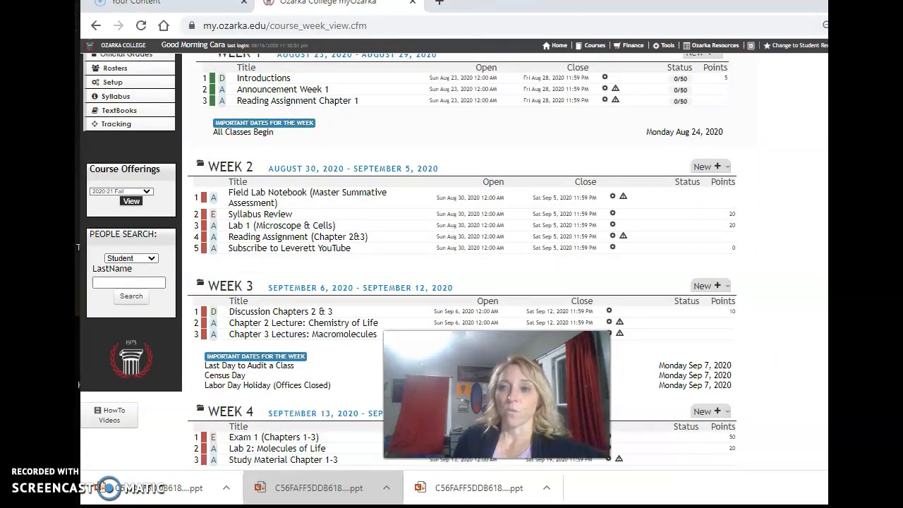
scroll(up, 3)
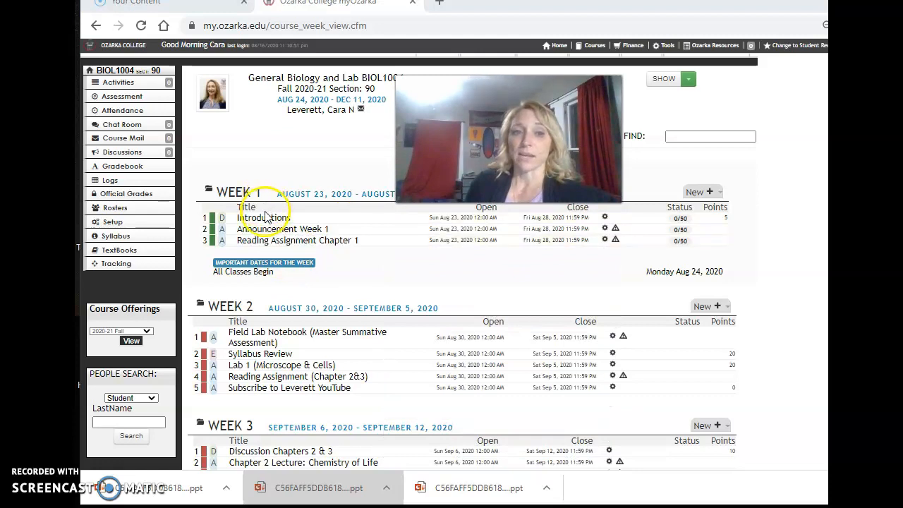
mouse_move(262, 217)
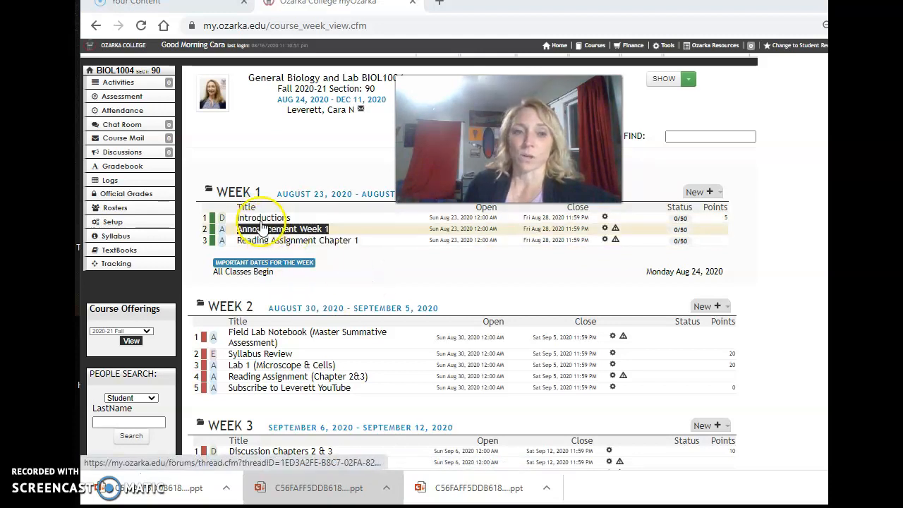
Bring up the Week 1 Reading Assignment Chapter 1 details with its dates and instructions.
click(296, 240)
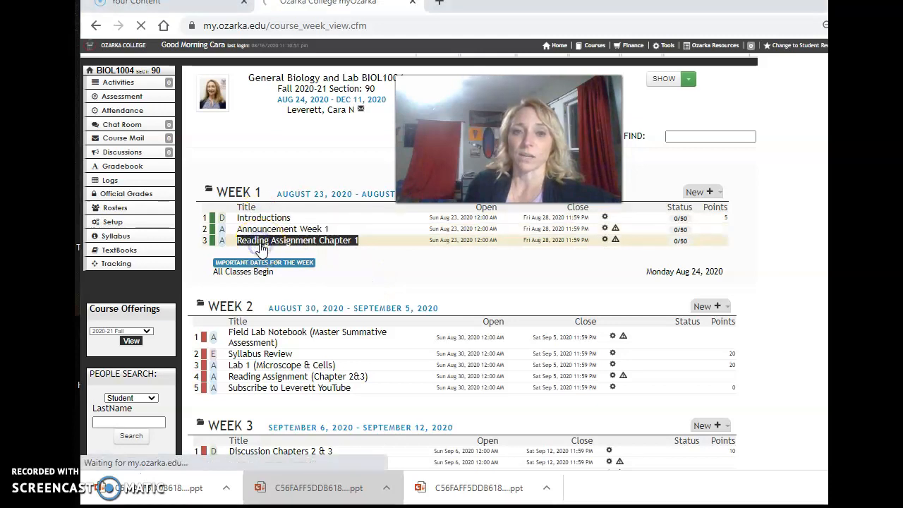
click(297, 240)
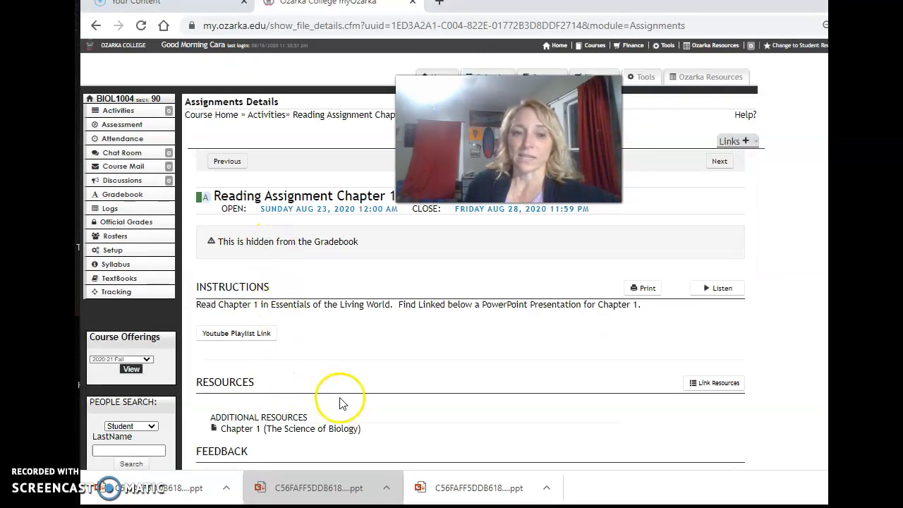
mouse_move(281, 469)
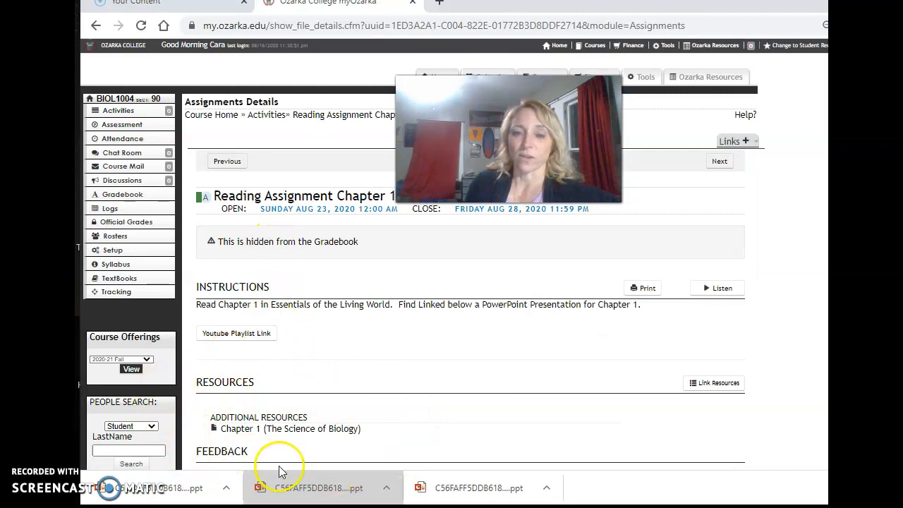